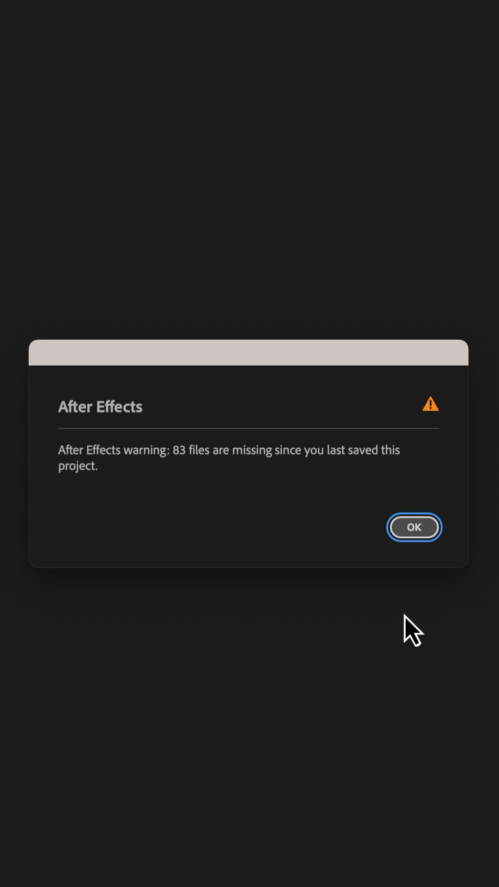
Step: Relink all 83 missing media files from their folder and close the relink window
{"action": "left_click", "coordinate": [413, 527]}
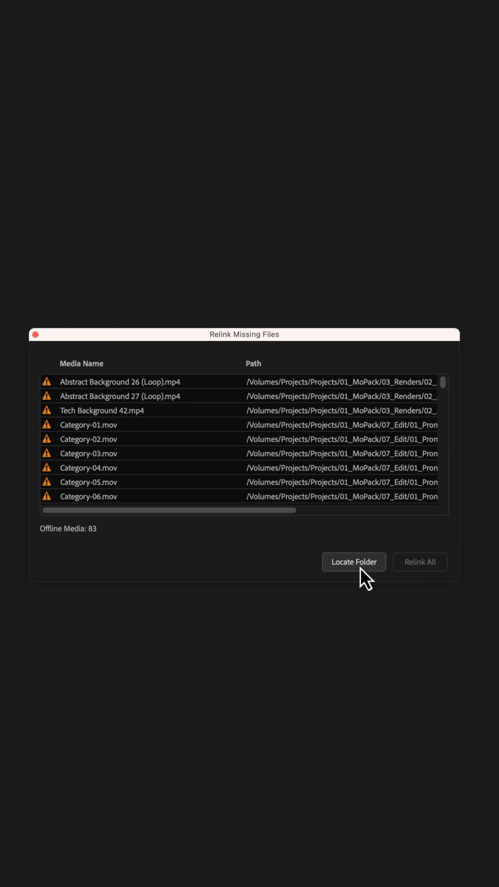
{"action": "left_click", "coordinate": [353, 562]}
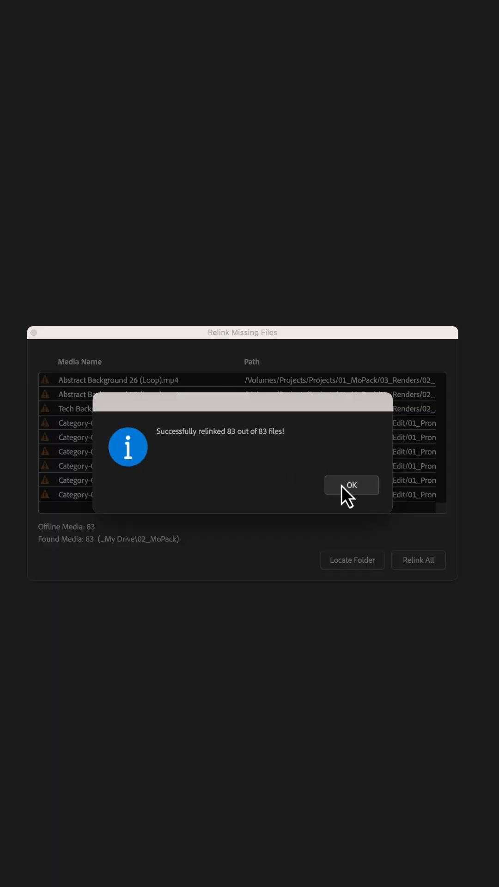
{"action": "left_click", "coordinate": [351, 485]}
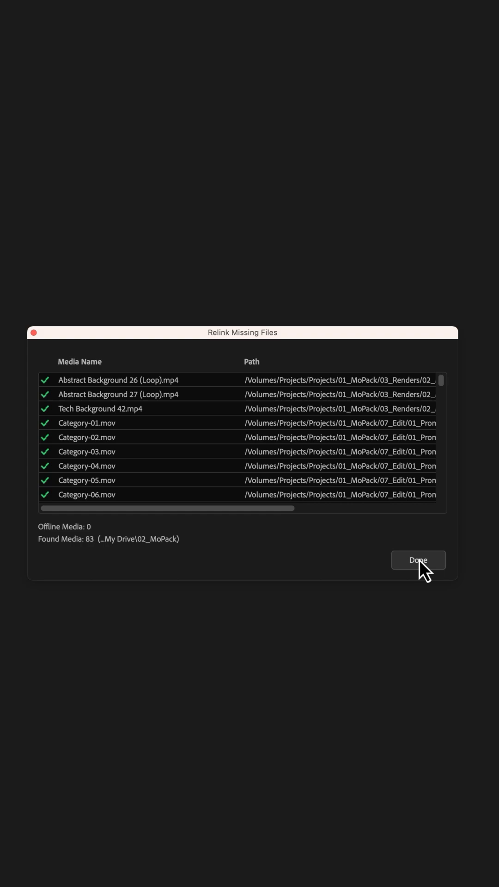
{"action": "left_click", "coordinate": [418, 560]}
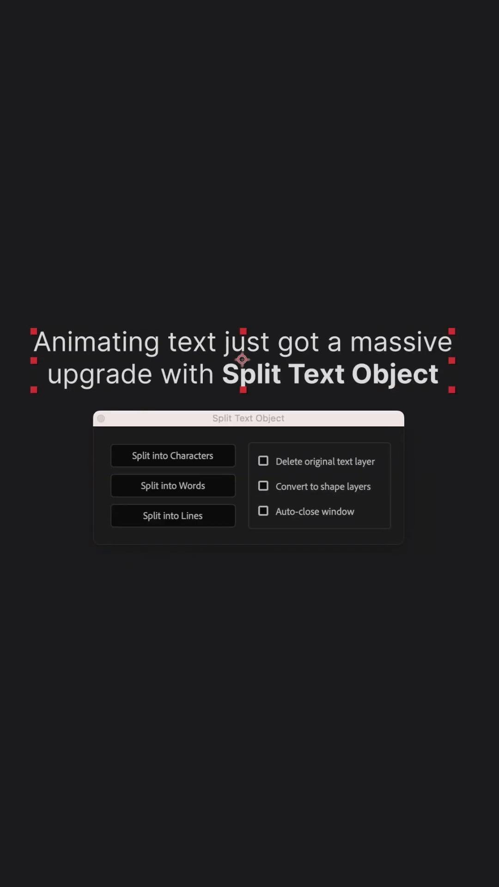
Step: Split the two-line headline into individual word layers with Split into Words
{"action": "left_click", "coordinate": [173, 486]}
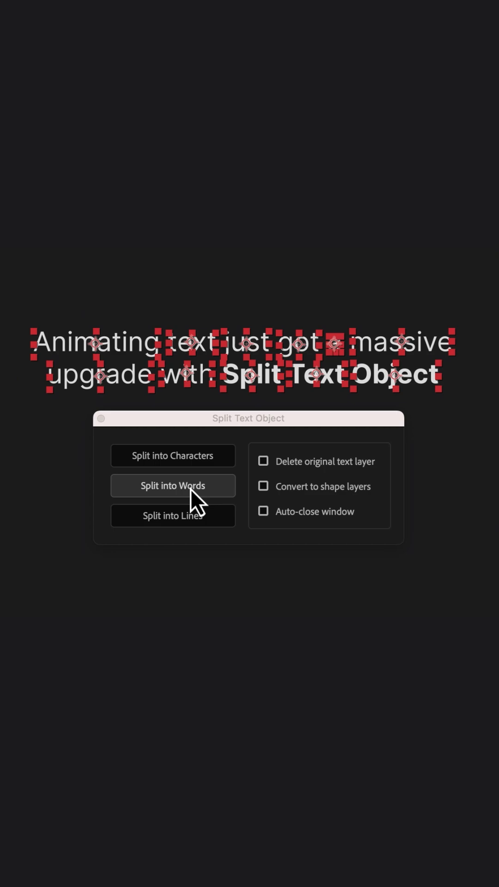
{"action": "left_click", "coordinate": [172, 486]}
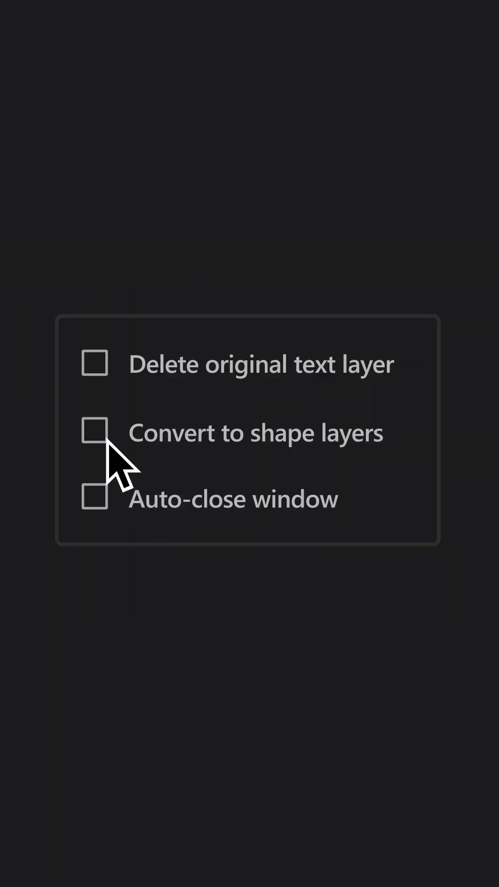
{"action": "left_click", "coordinate": [96, 431]}
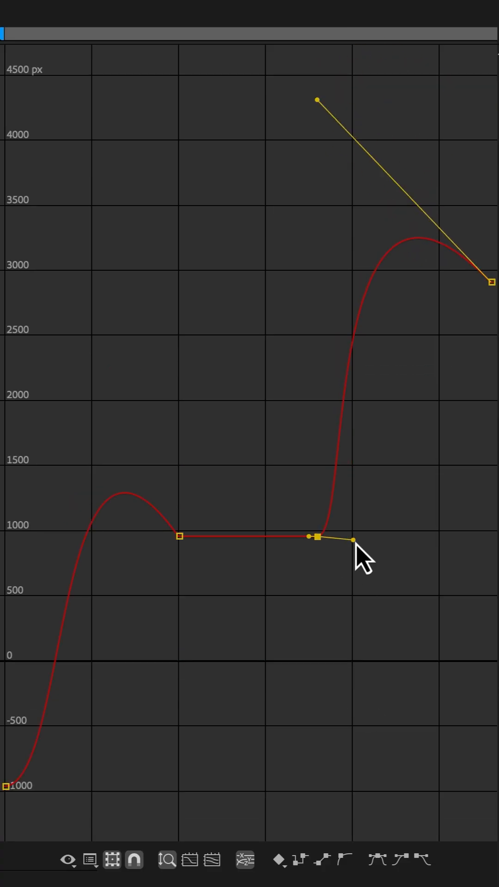
Step: Apply Reverse Key Easing to the last two position keyframes in the Graph Editor
{"action": "right_click", "coordinate": [359, 557]}
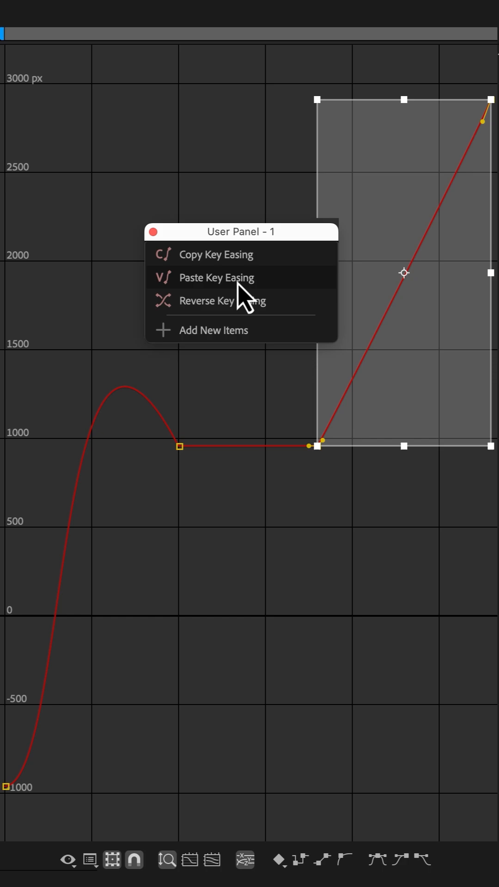
{"action": "left_click", "coordinate": [222, 300]}
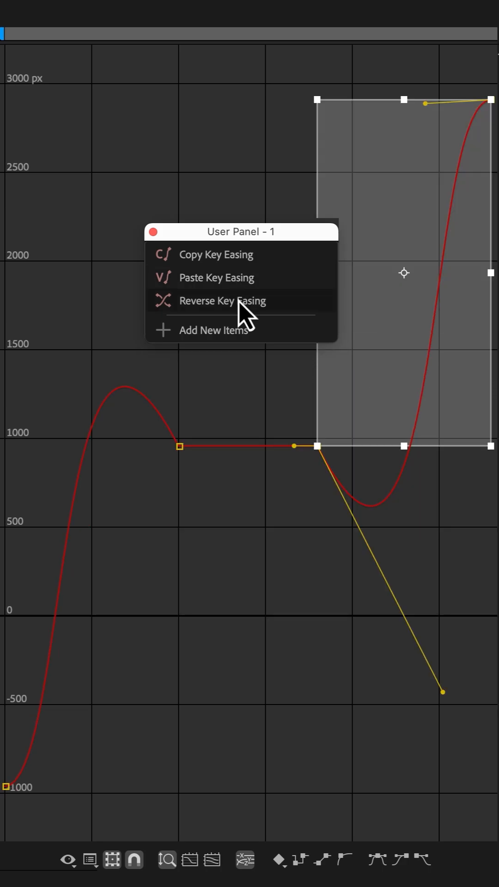